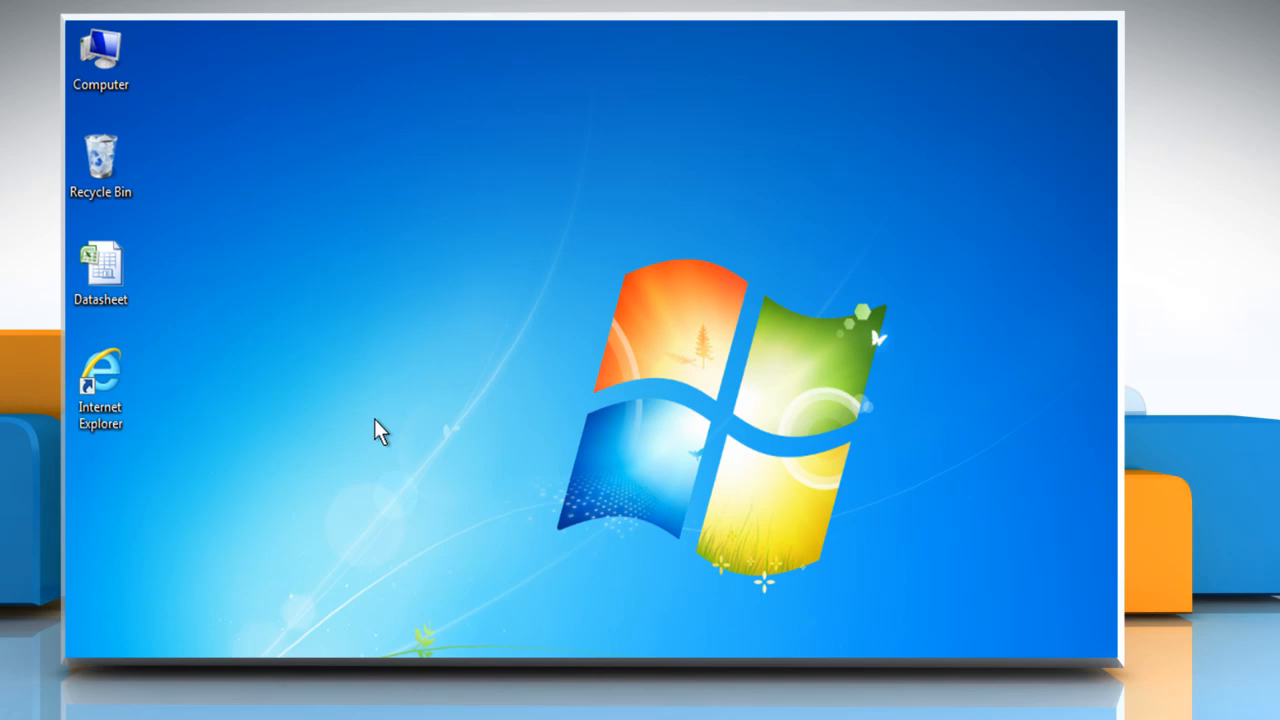
Open the Datasheet workbook from the desktop in Excel 2007
left_click(100, 264)
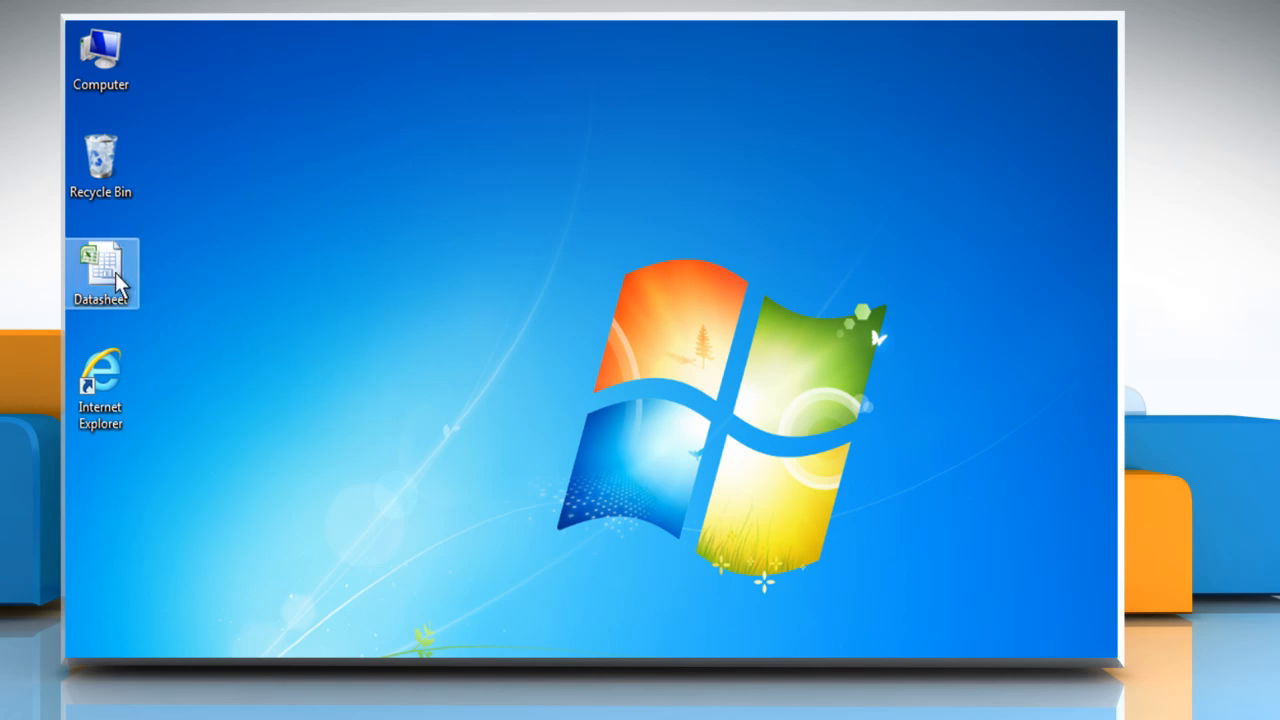
double_click(98, 260)
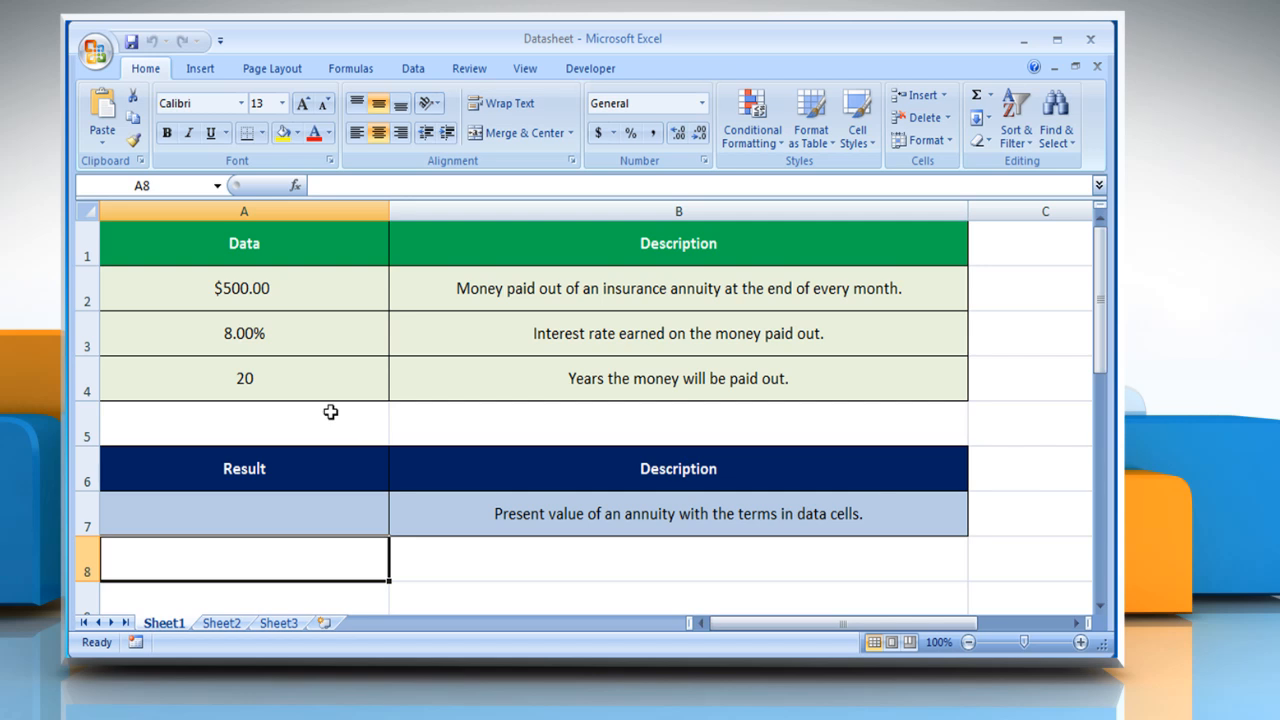
Enter =PV(A3/12,12*A4,A2,0) in A7, returning ($59,777.15)
left_click(244, 244)
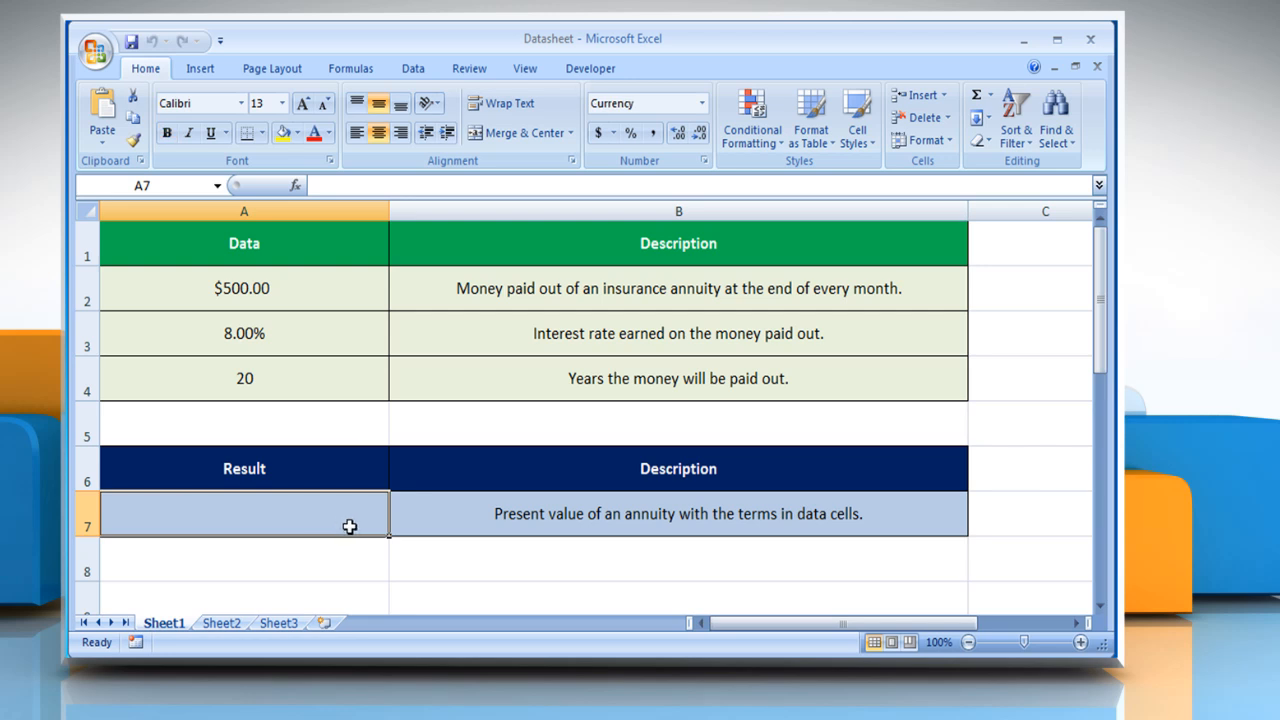
type("=PV")
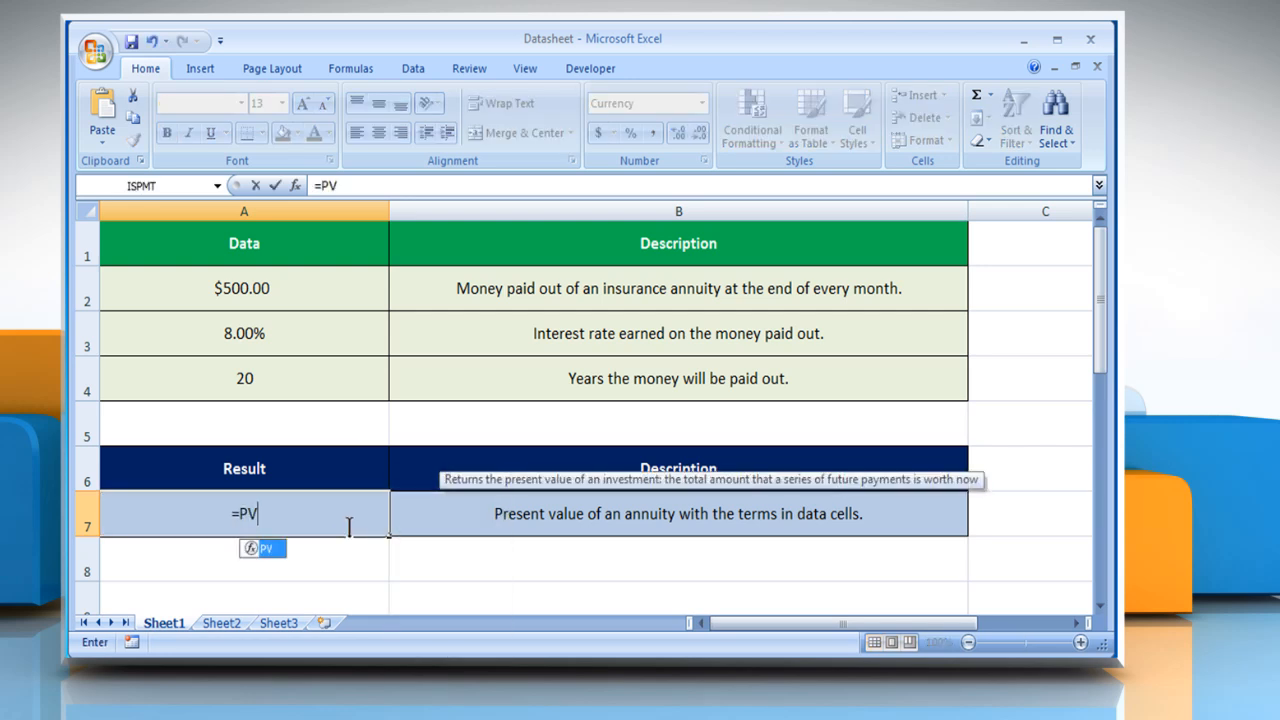
type("(")
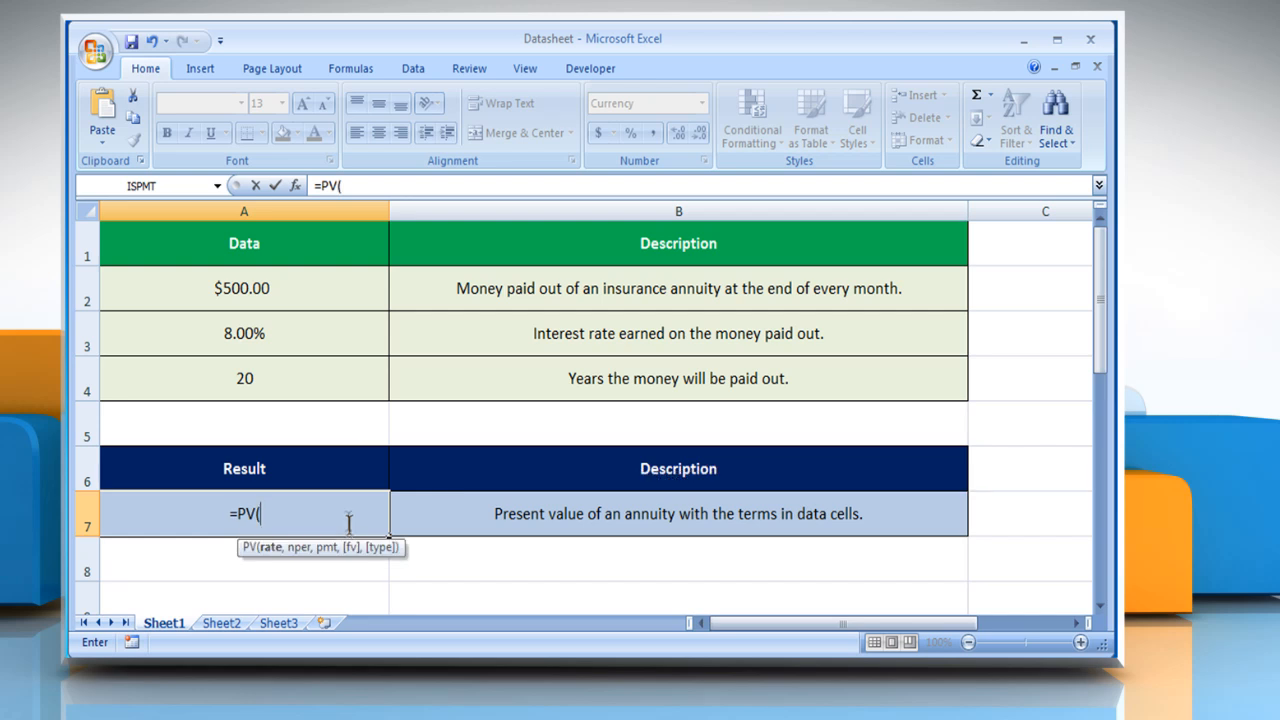
left_click(244, 332)
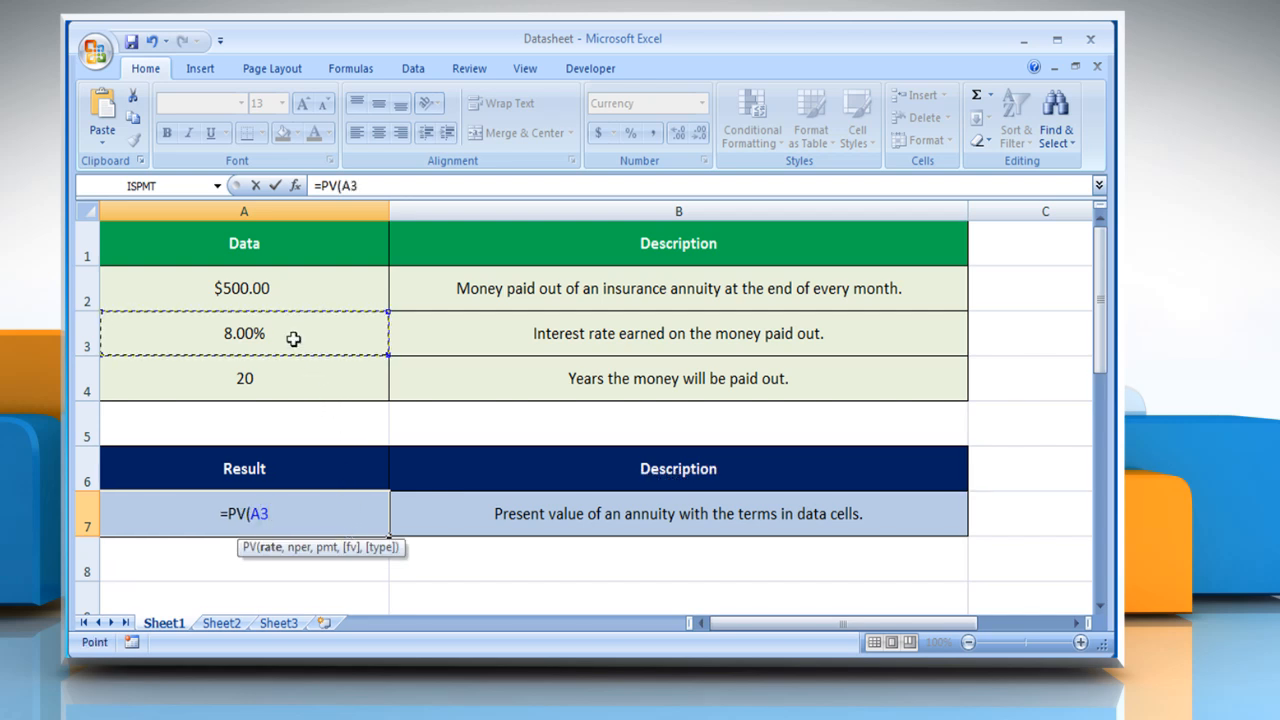
type("/")
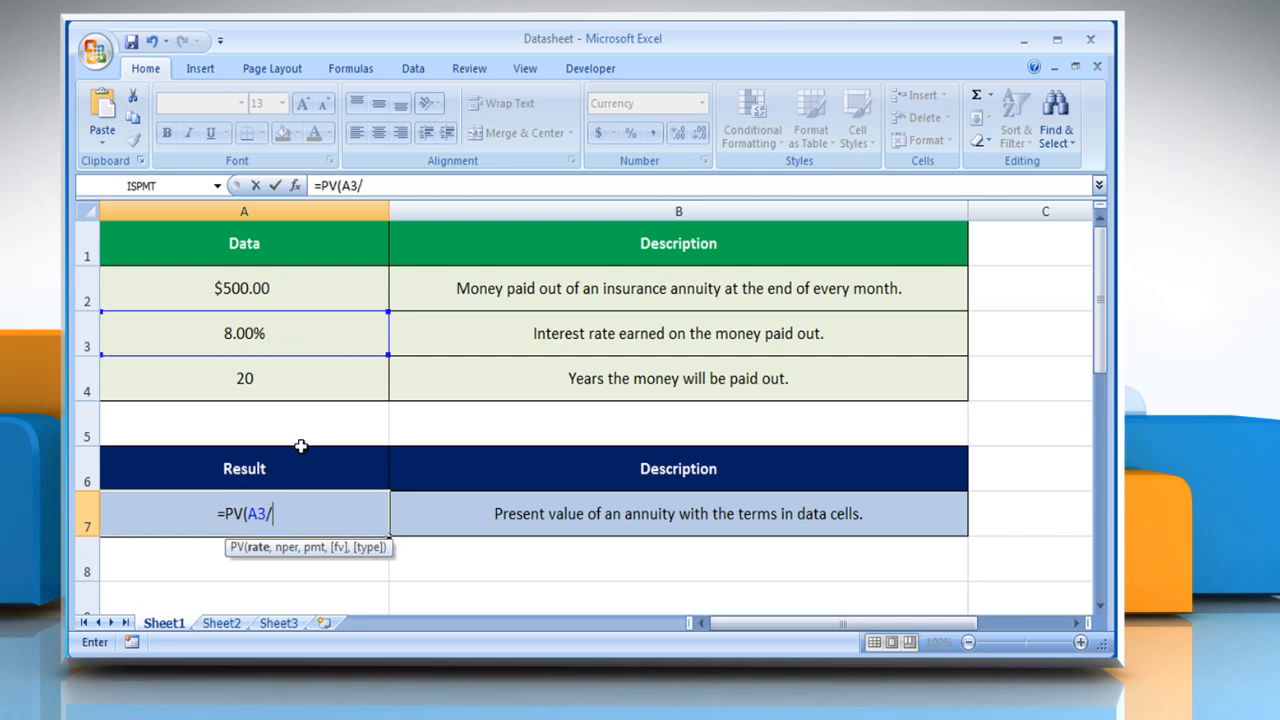
type("12,")
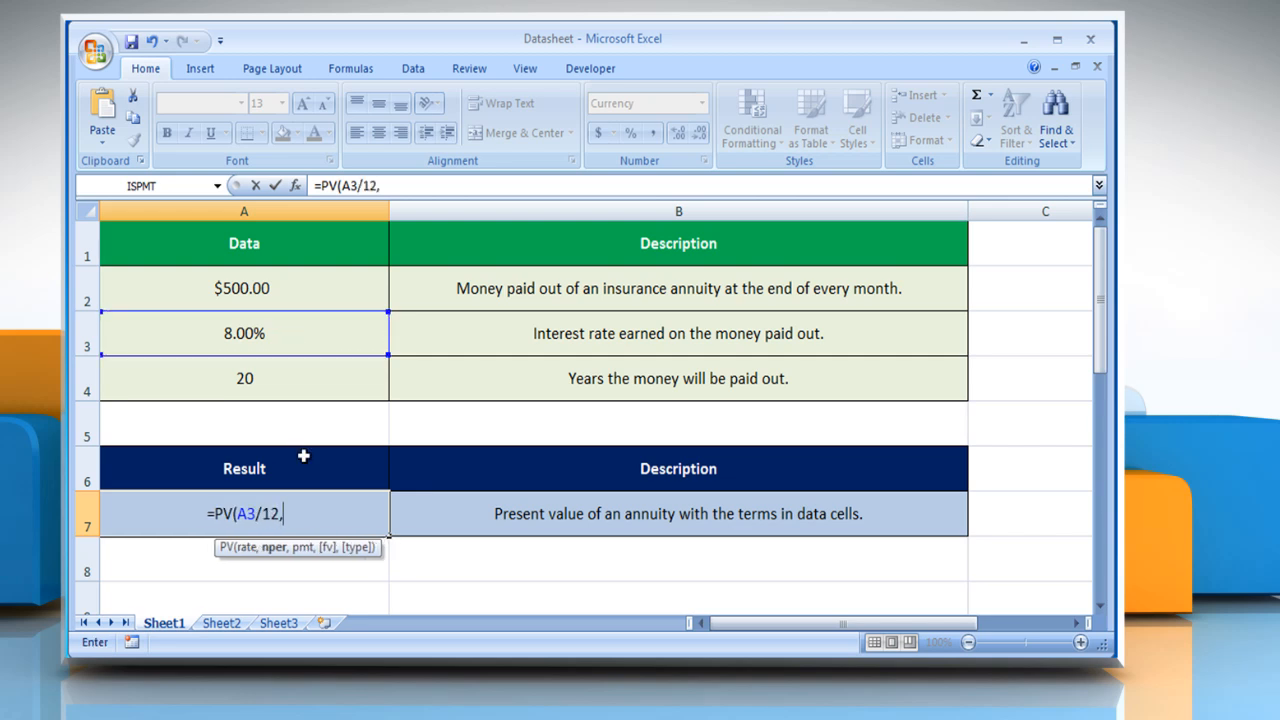
type("12*")
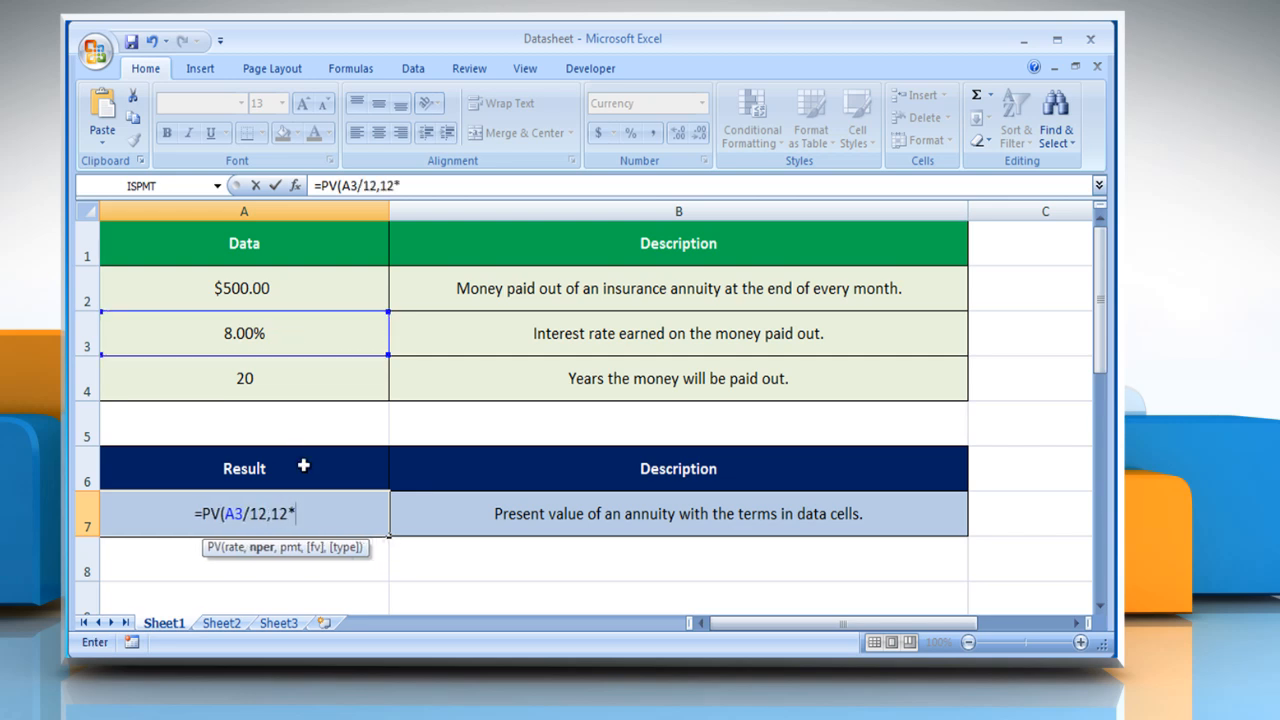
left_click(244, 378)
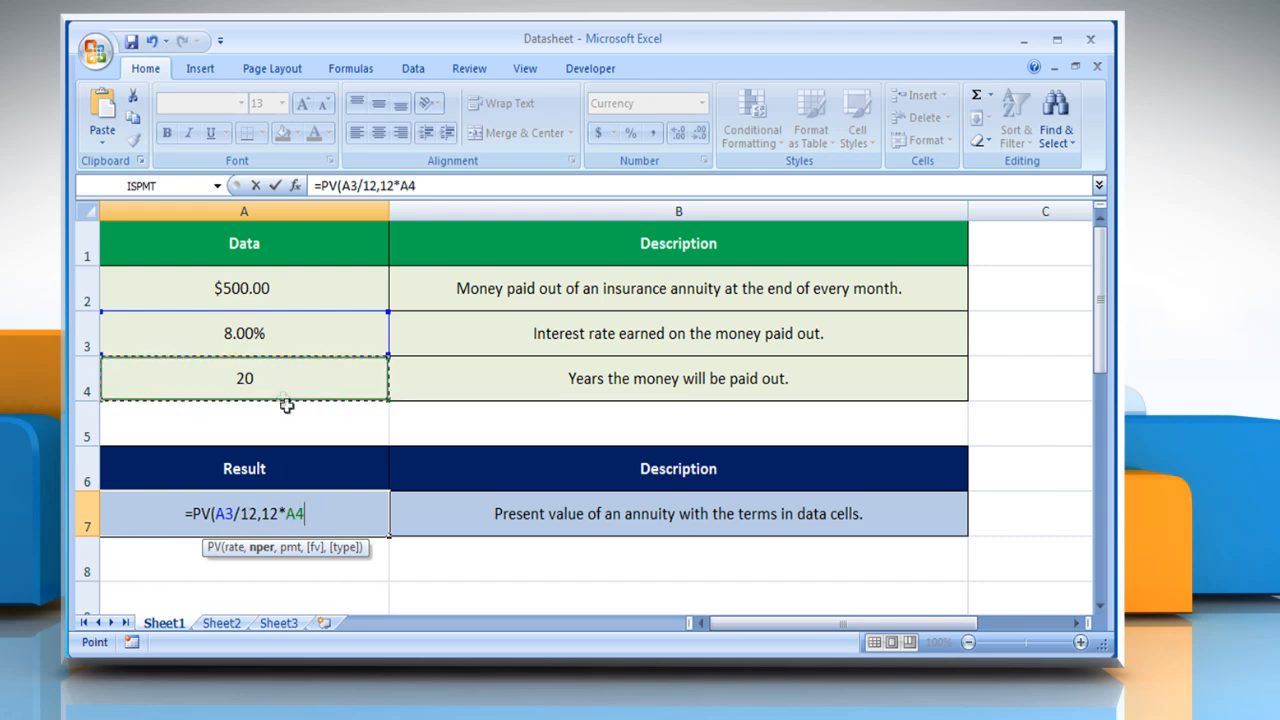
type(",A2")
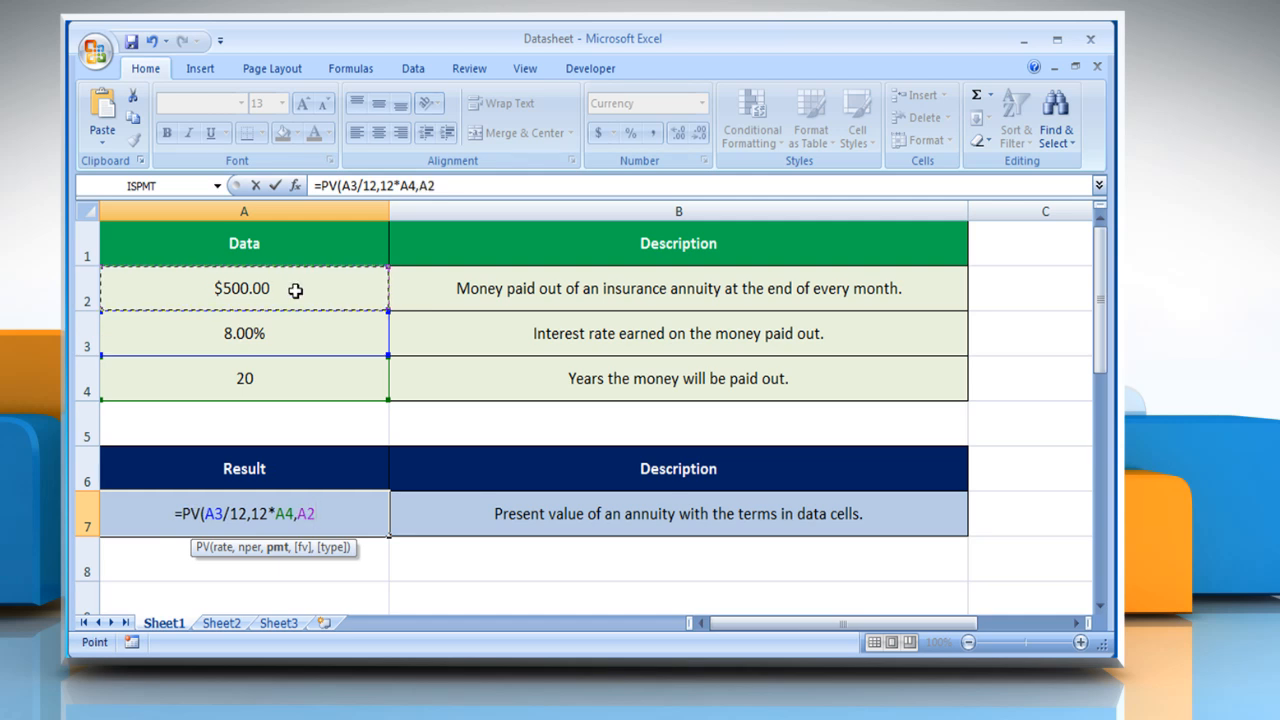
type(",0)")
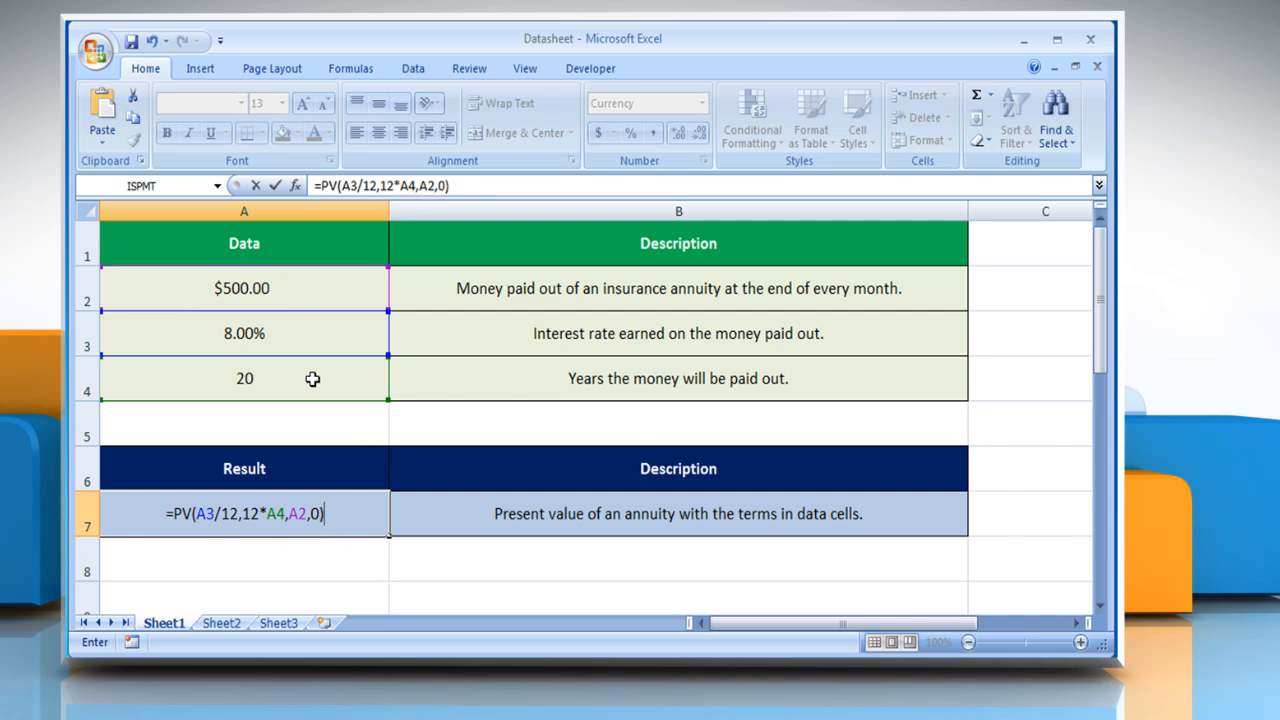
key("Enter")
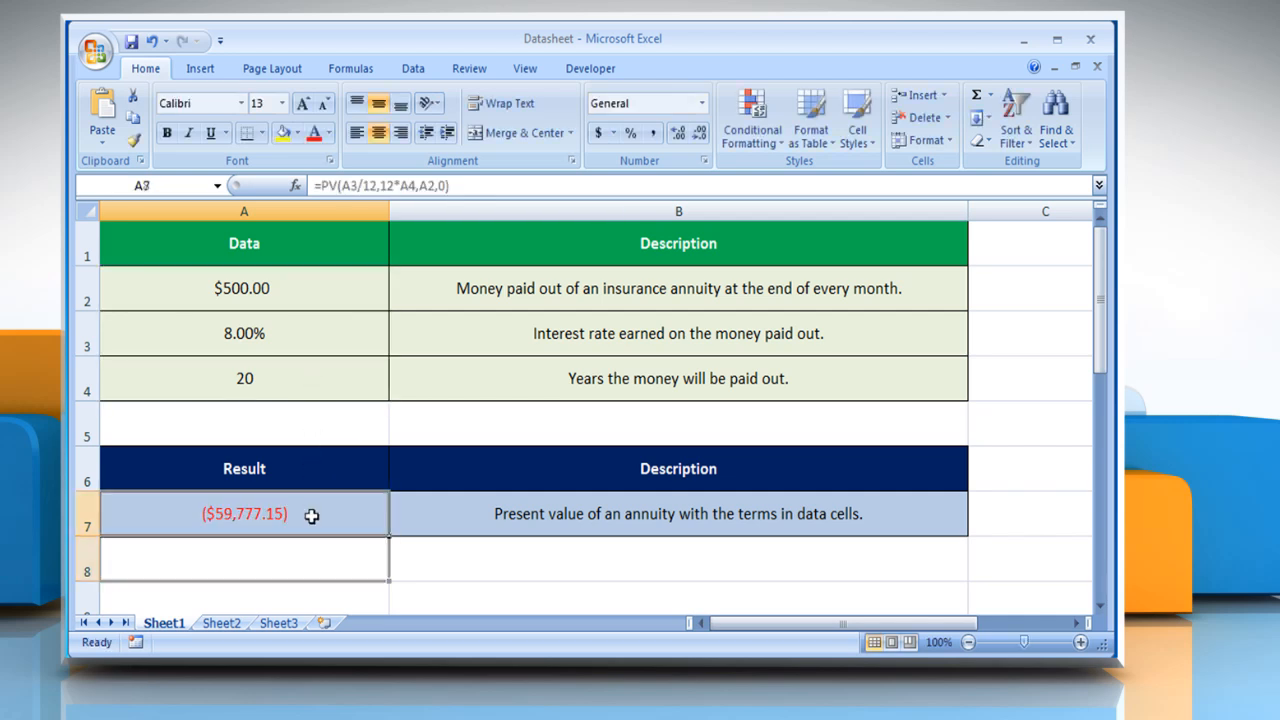